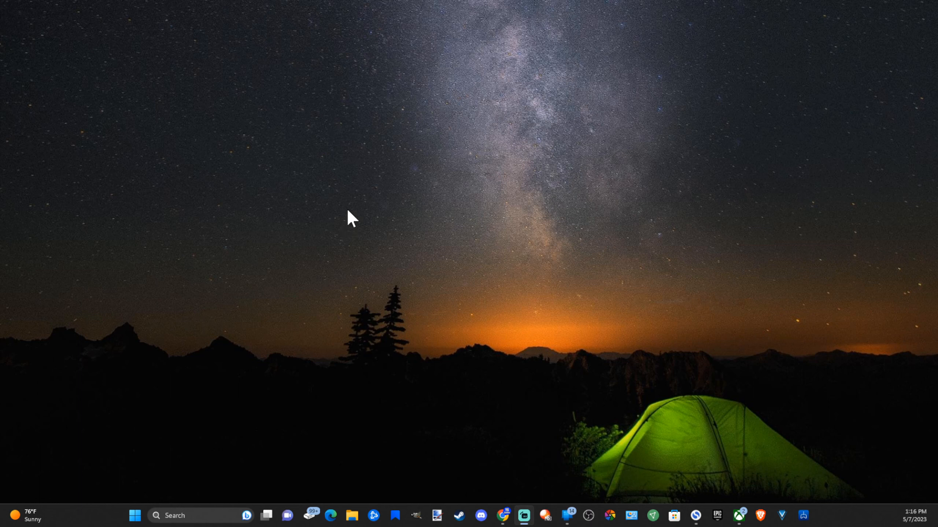
pyautogui.moveTo(336, 222)
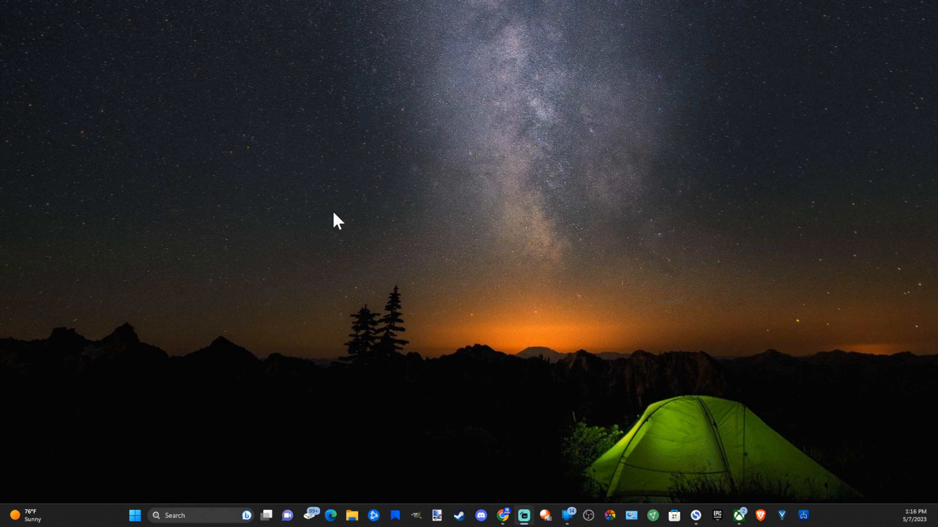
pyautogui.moveTo(134, 516)
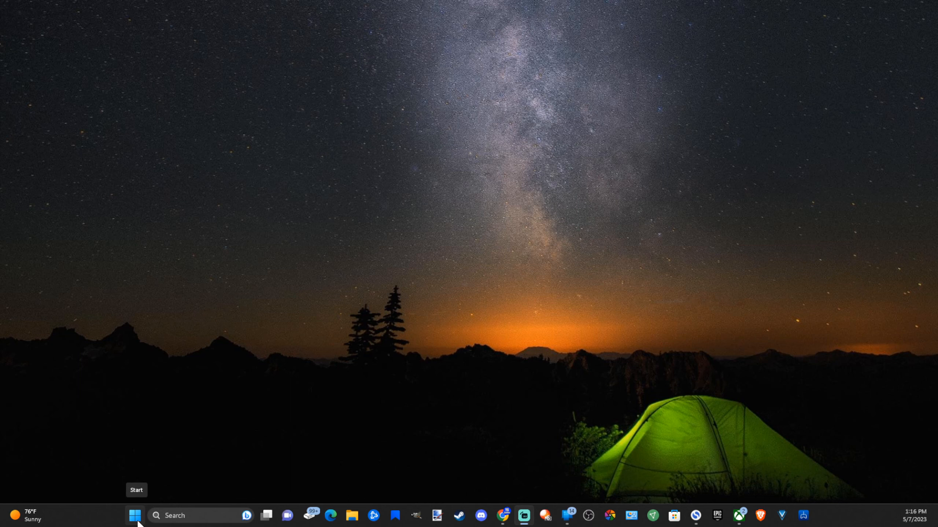
# Step: Launch the Settings app from the Start menu's pinned apps
pyautogui.click(134, 515)
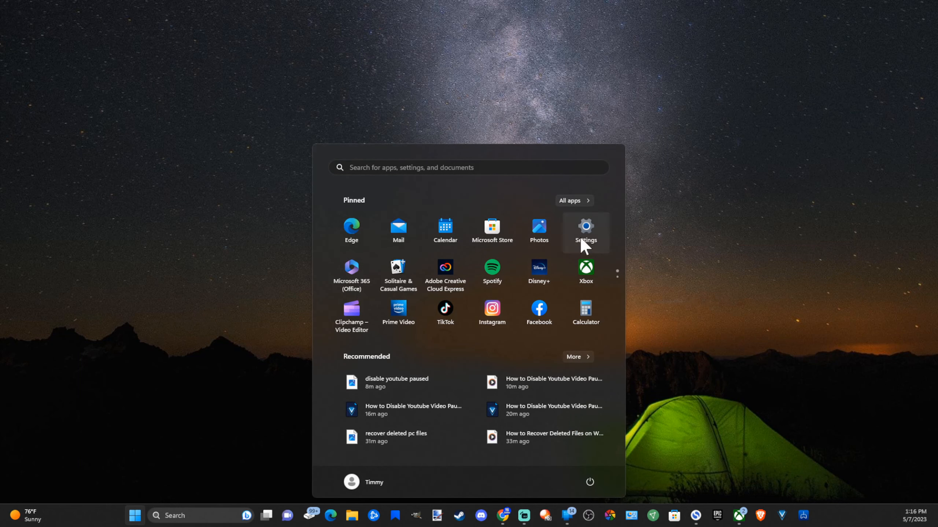
pyautogui.click(585, 232)
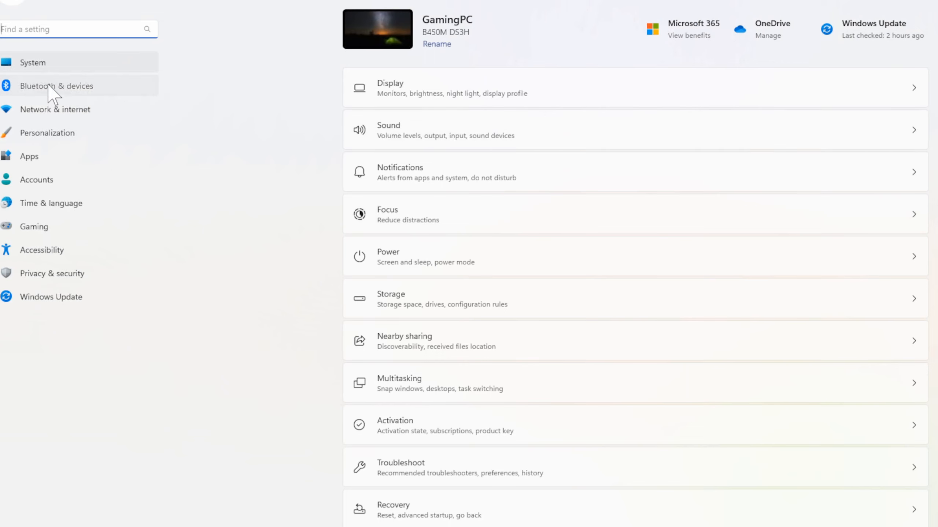
# Step: Go to the Bluetooth & devices page from the Settings sidebar
pyautogui.click(56, 85)
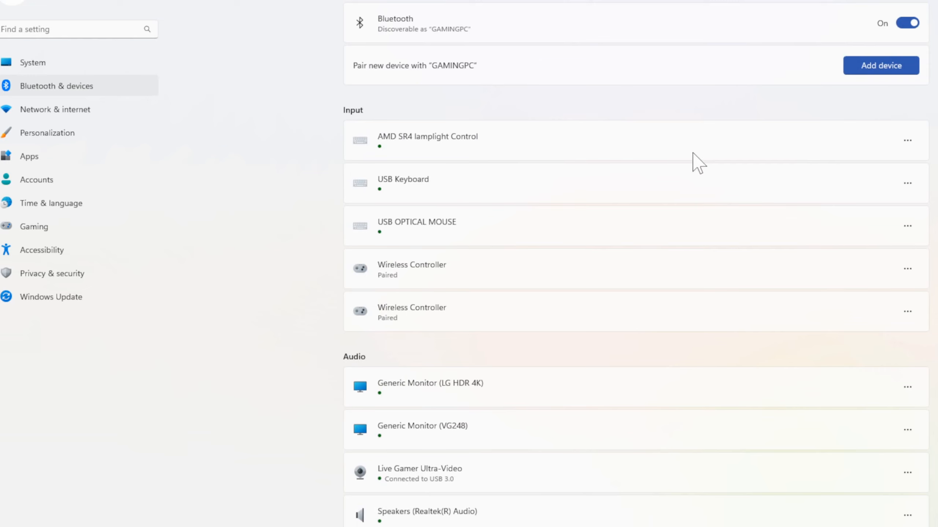
pyautogui.moveTo(444, 191)
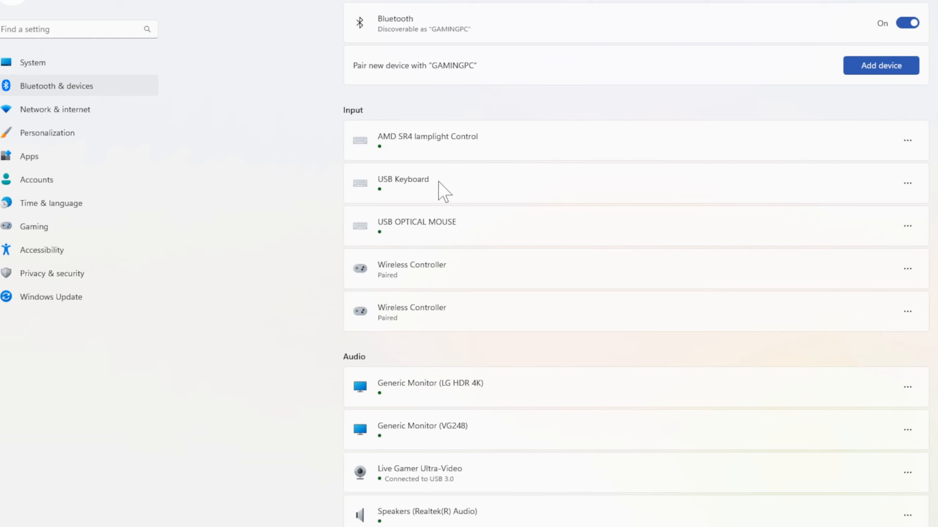
pyautogui.moveTo(472, 310)
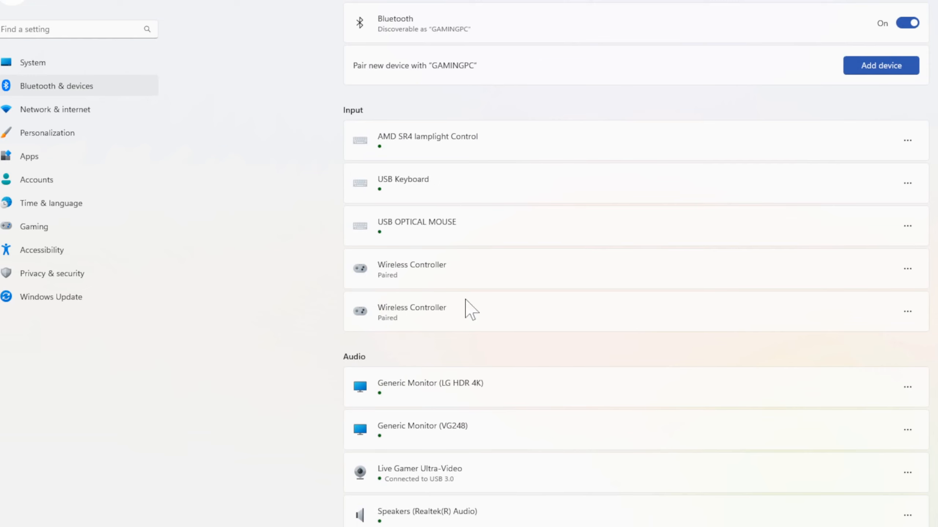
pyautogui.moveTo(388, 240)
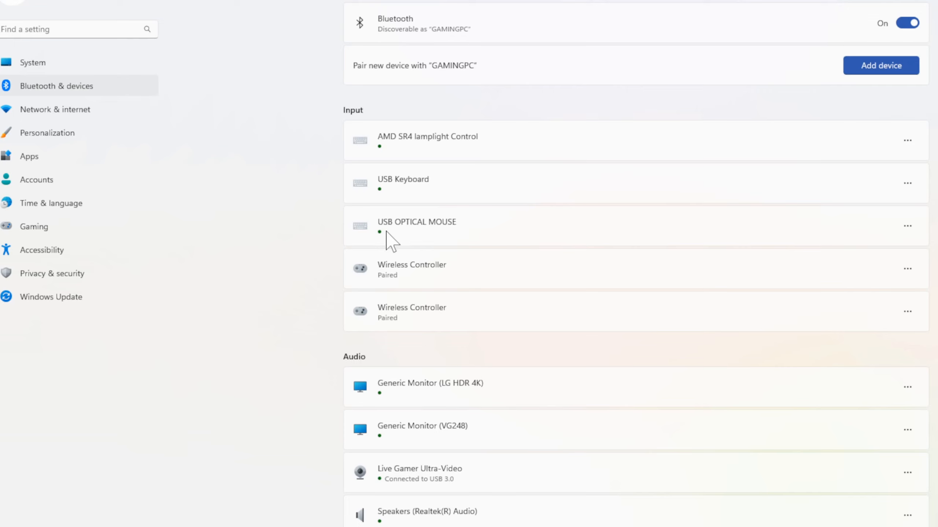
pyautogui.moveTo(375, 284)
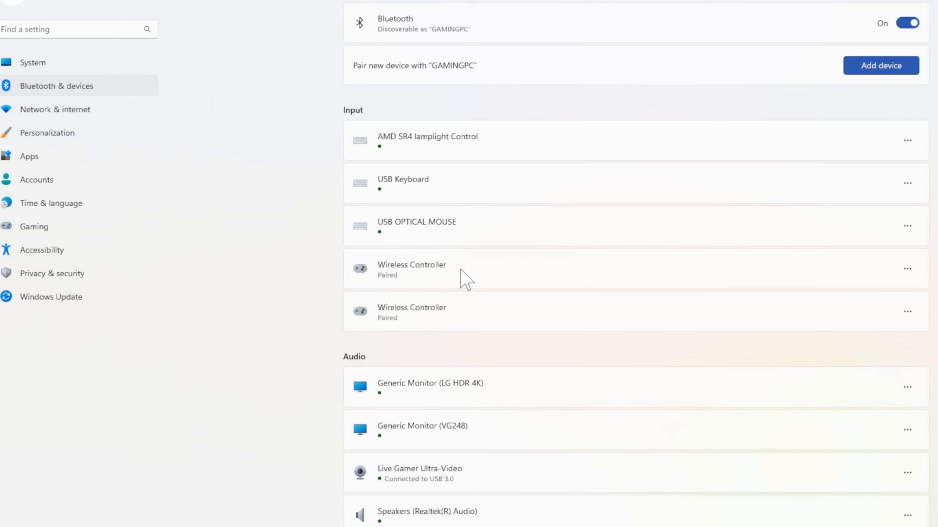
pyautogui.moveTo(435, 196)
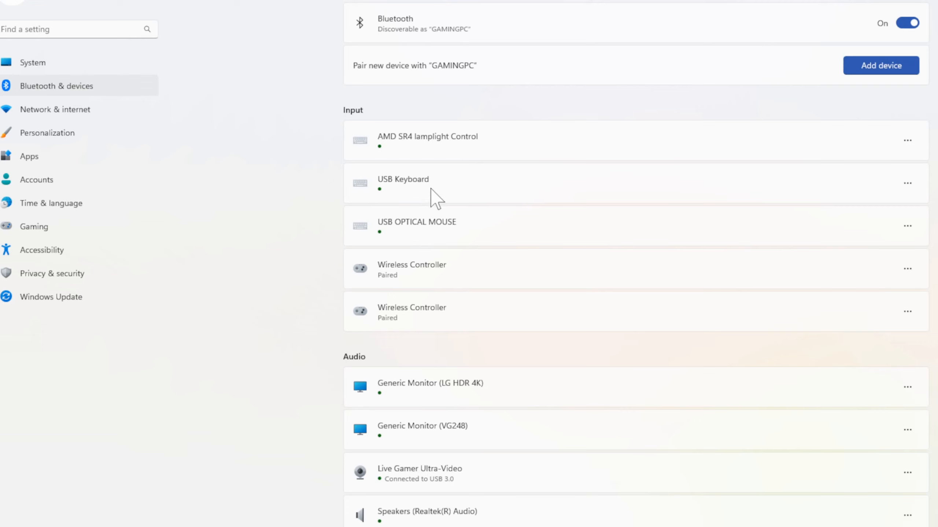
# Step: Scroll down to the Audio section, down to the Yeti Stereo Microphone
pyautogui.scroll(-3)
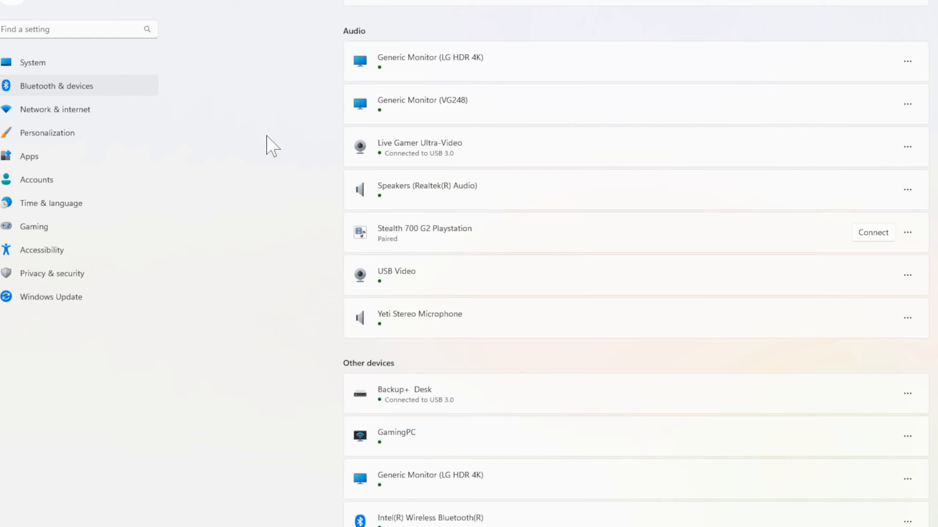
pyautogui.moveTo(439, 165)
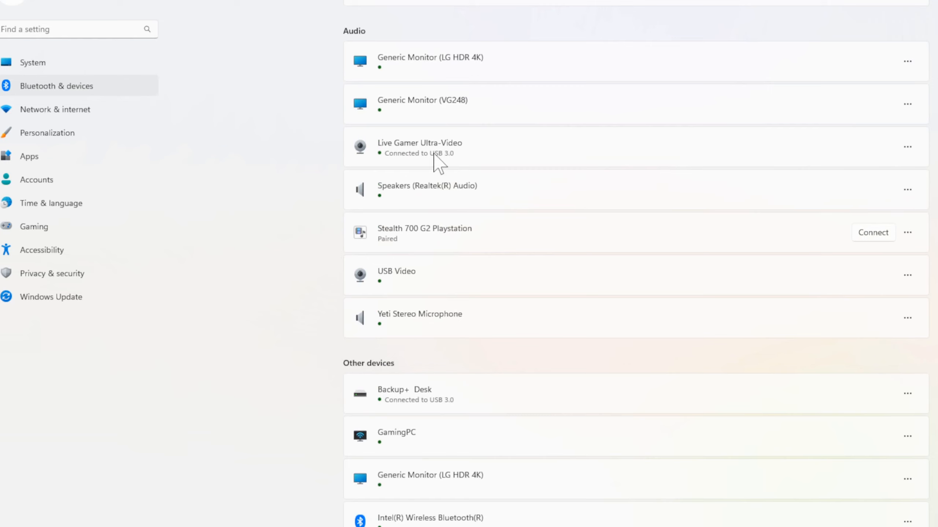
pyautogui.moveTo(406, 245)
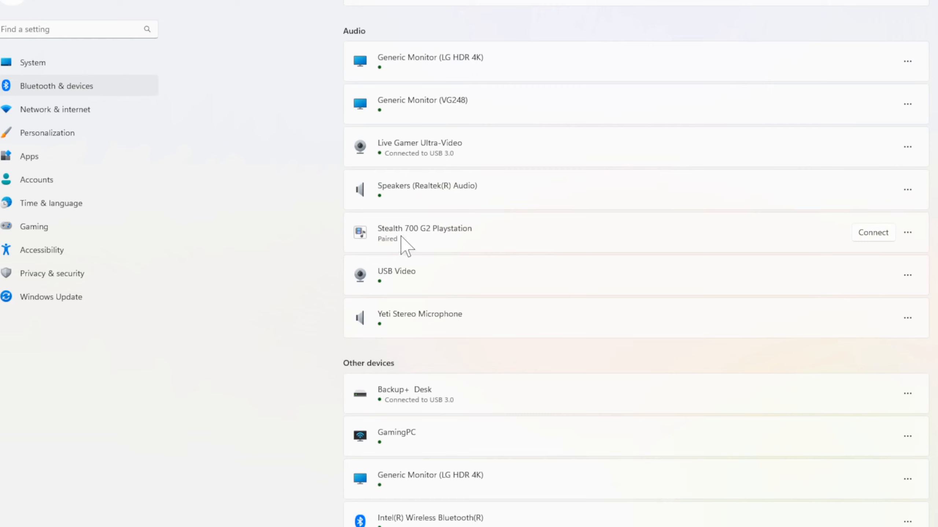
pyautogui.moveTo(307, 278)
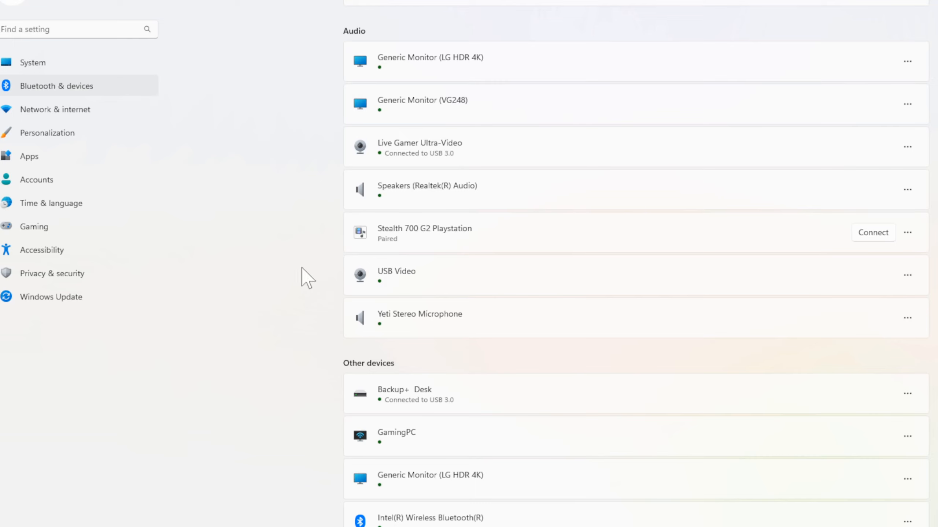
pyautogui.moveTo(389, 292)
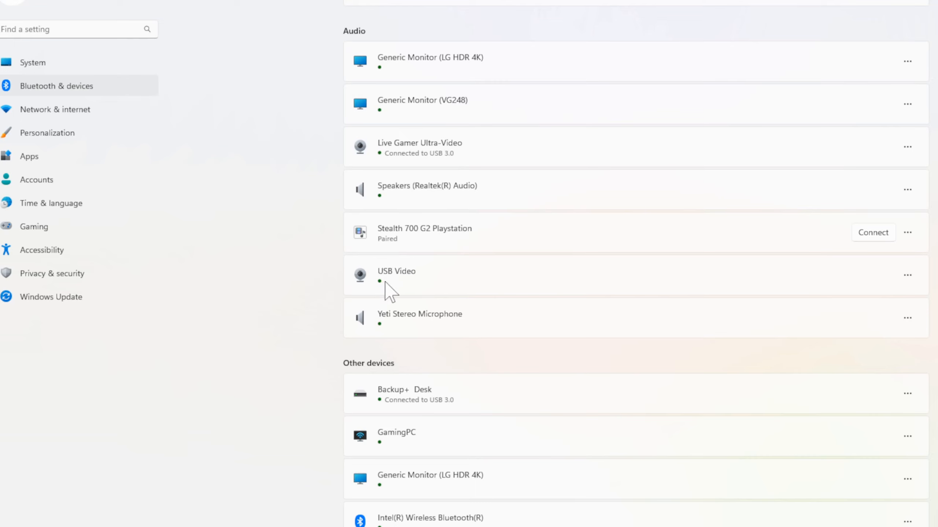
pyautogui.moveTo(458, 323)
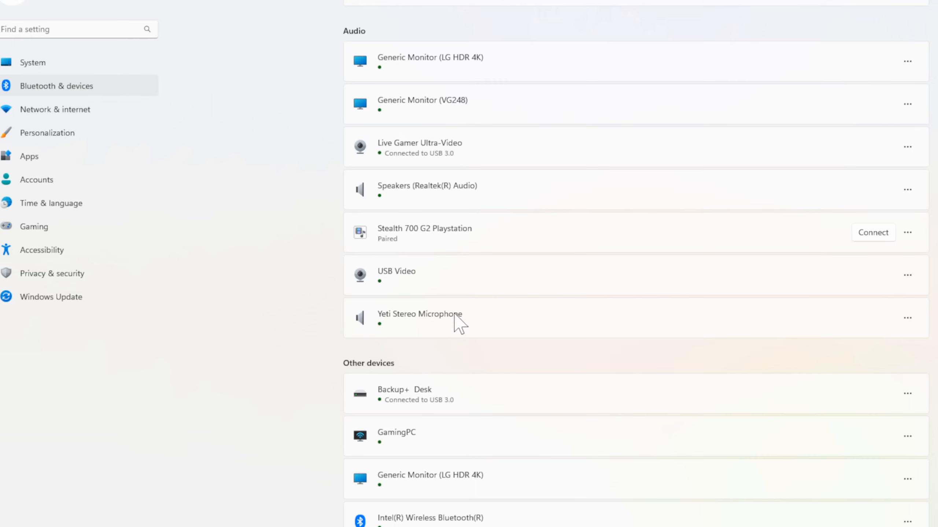
# Step: Scroll further to the Other devices list and Device settings options
pyautogui.scroll(-3)
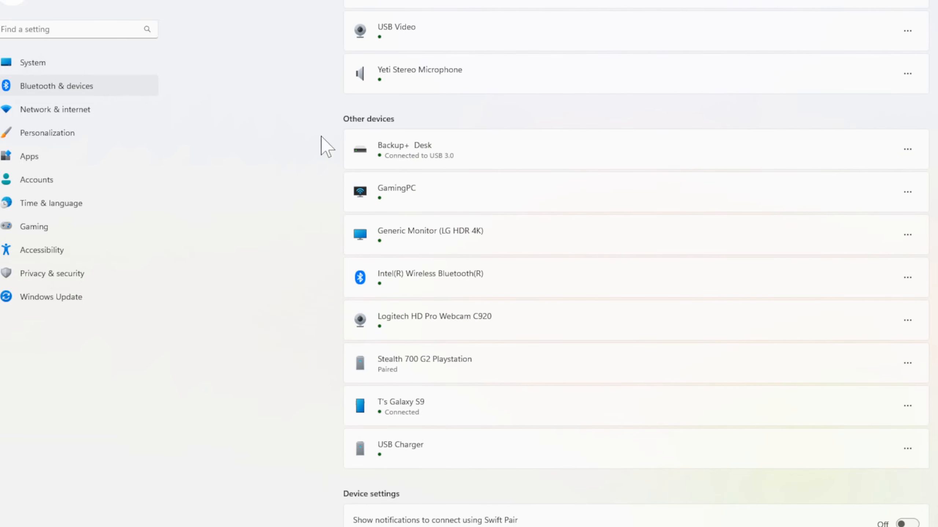
pyautogui.scroll(-3)
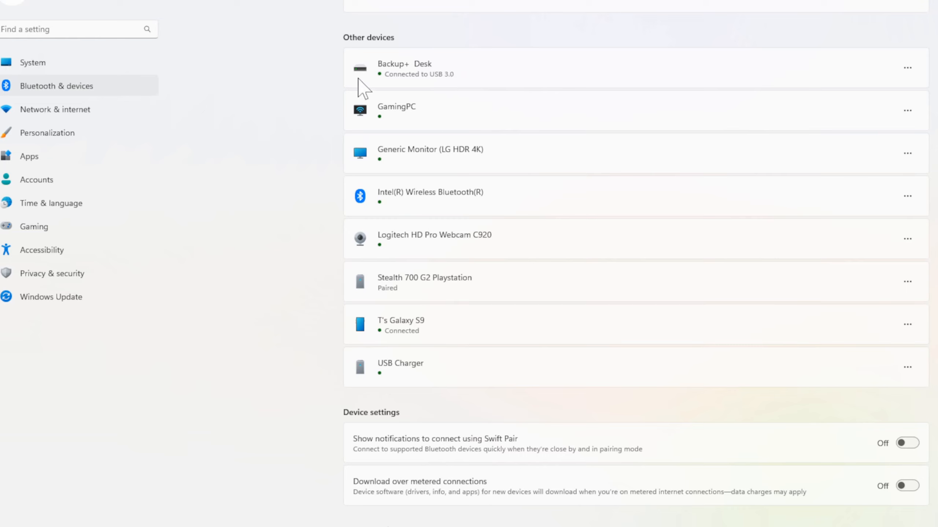
pyautogui.moveTo(425, 84)
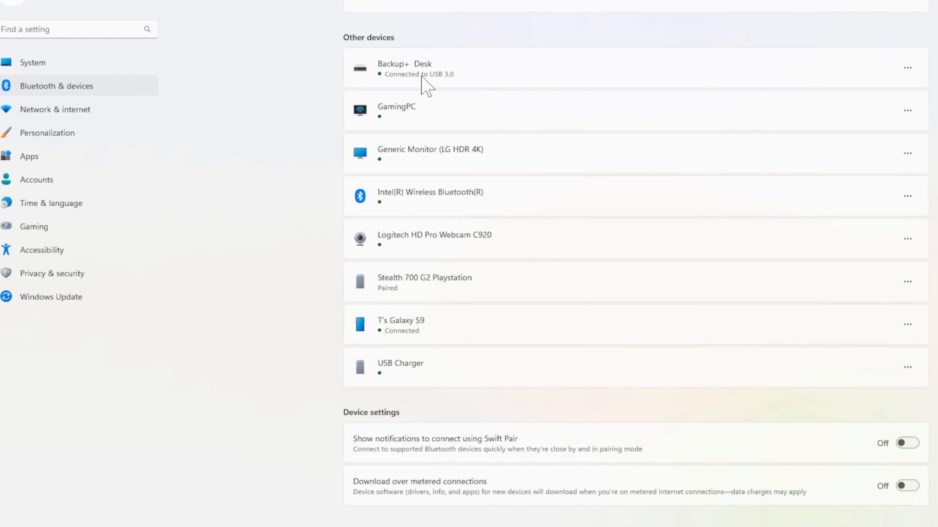
pyautogui.moveTo(326, 163)
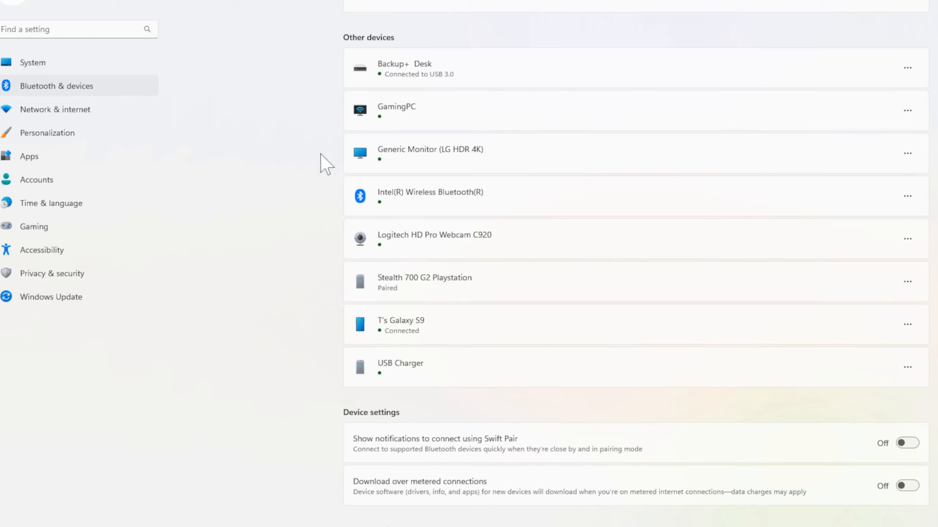
pyautogui.moveTo(252, 230)
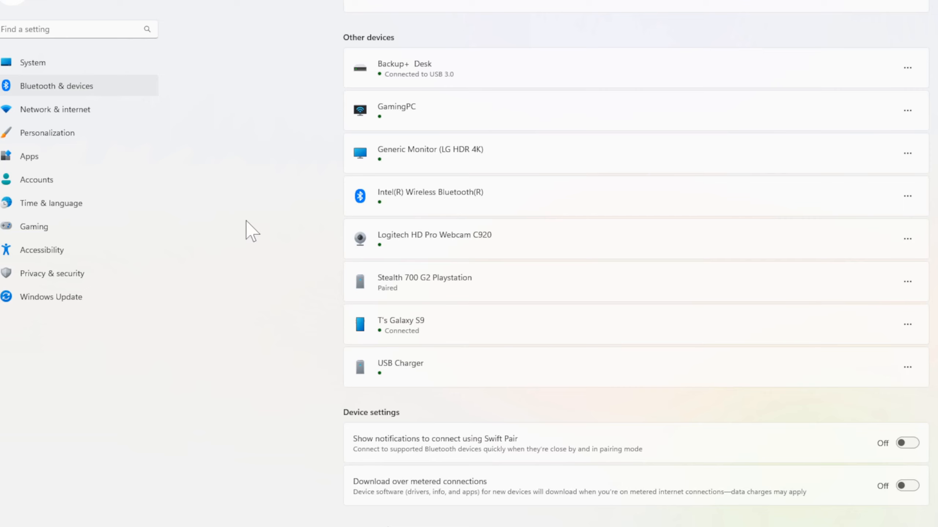
pyautogui.moveTo(456, 396)
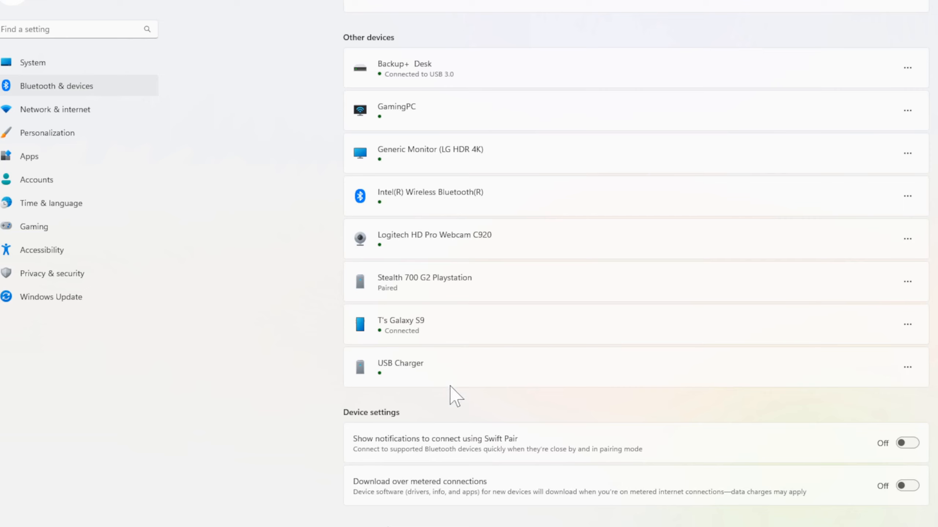
pyautogui.moveTo(357, 339)
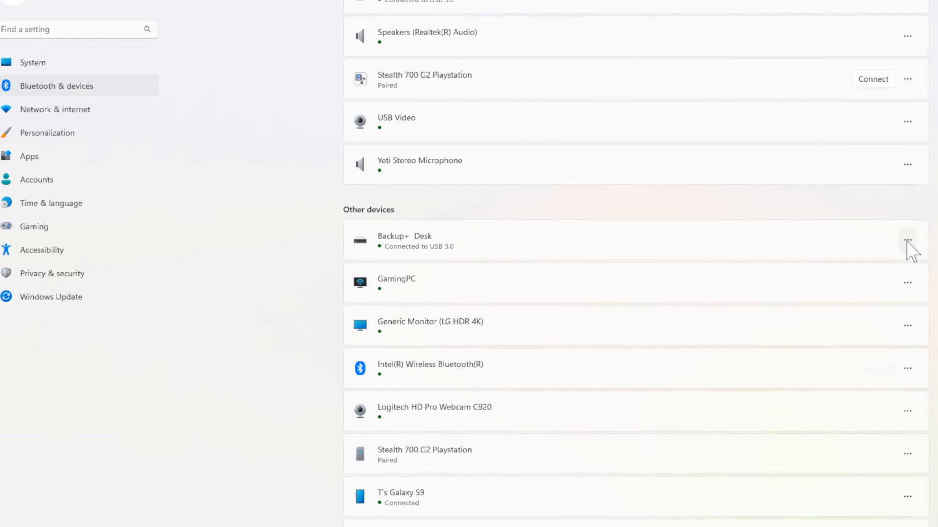
pyautogui.moveTo(907, 241)
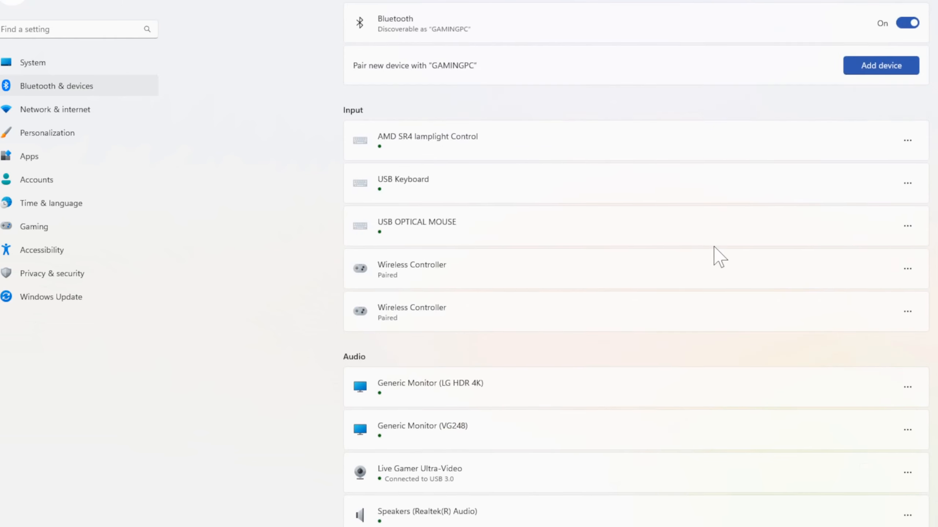
pyautogui.moveTo(918, 88)
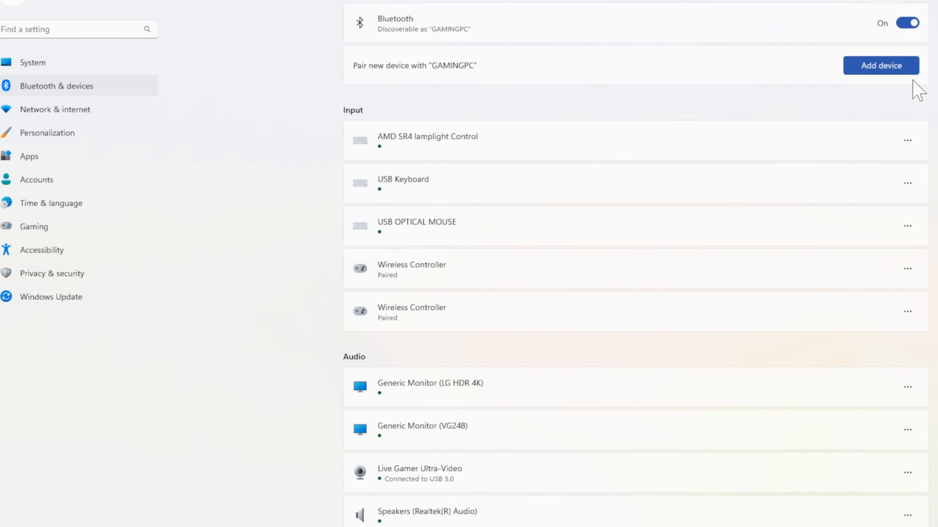
pyautogui.moveTo(879, 147)
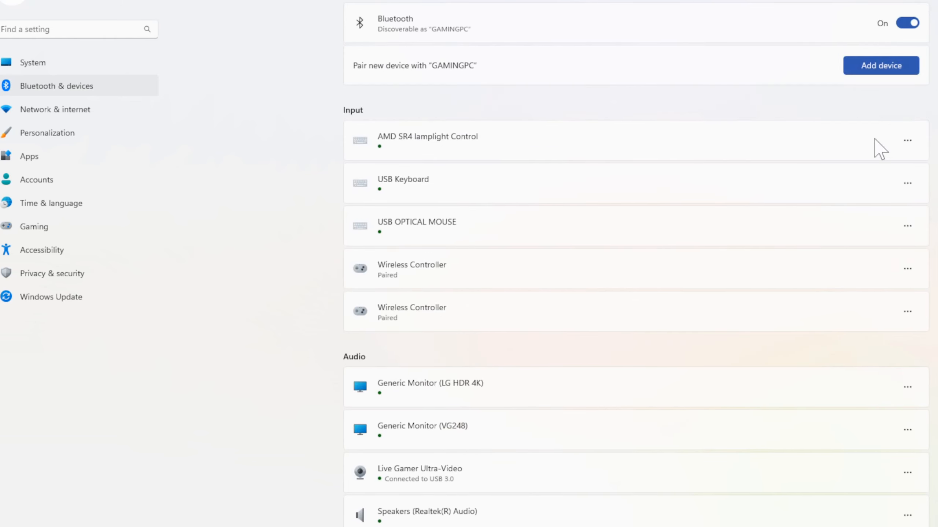
pyautogui.moveTo(886, 124)
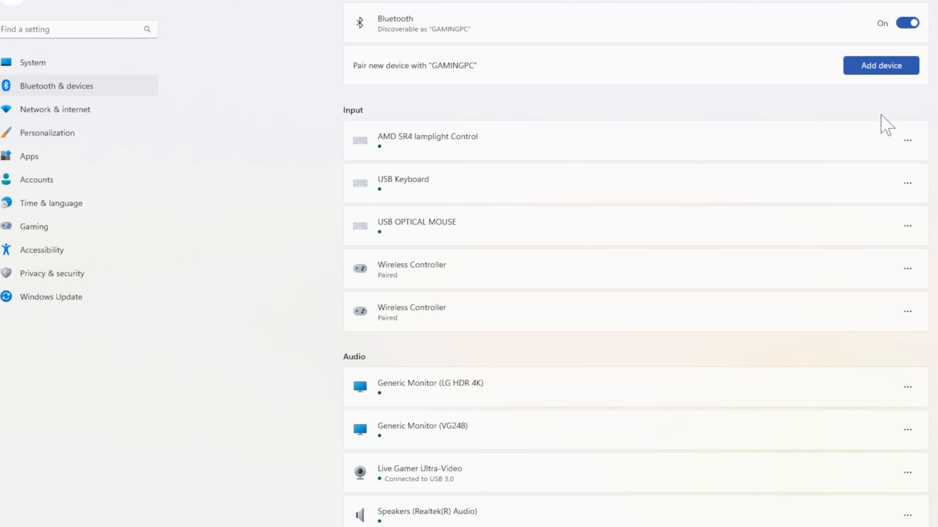